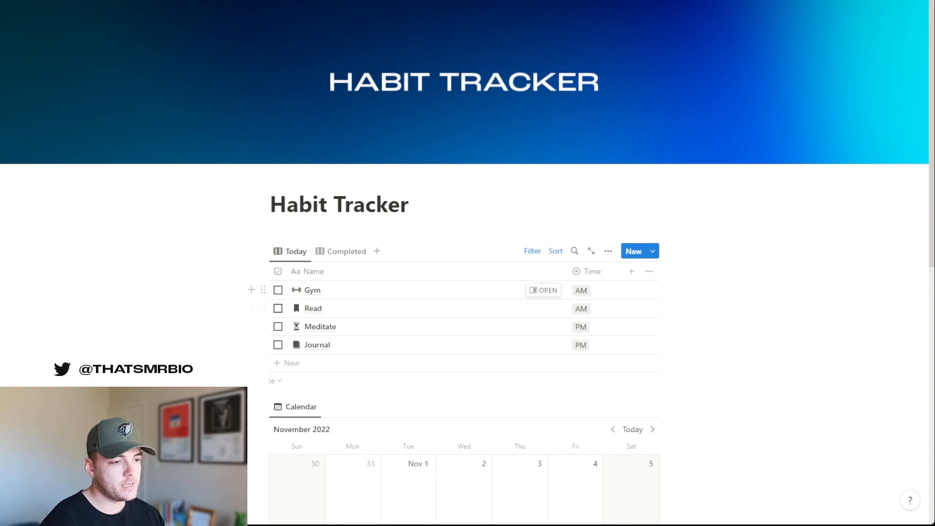
{"action": "mouse_move", "coordinate": [317, 345]}
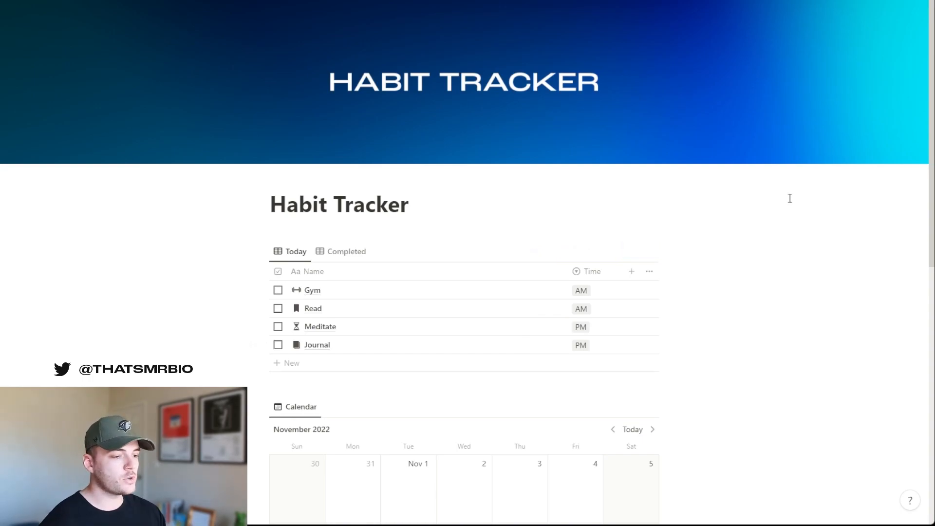
Scroll down to the November 2022 calendar on the Habit Tracker page.
{"action": "scroll", "scroll_direction": "down", "scroll_amount": 3}
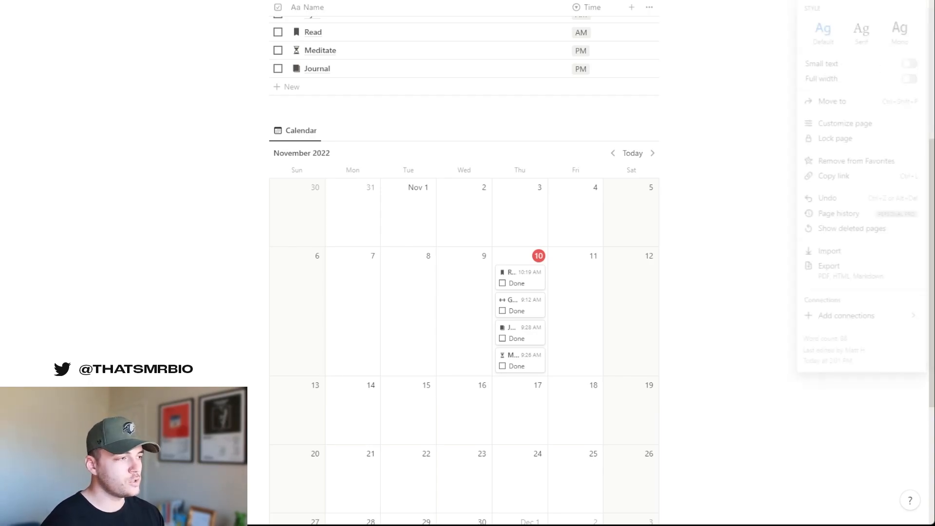
Toggle the page to Full width and back to standard width.
{"action": "left_click", "coordinate": [909, 80]}
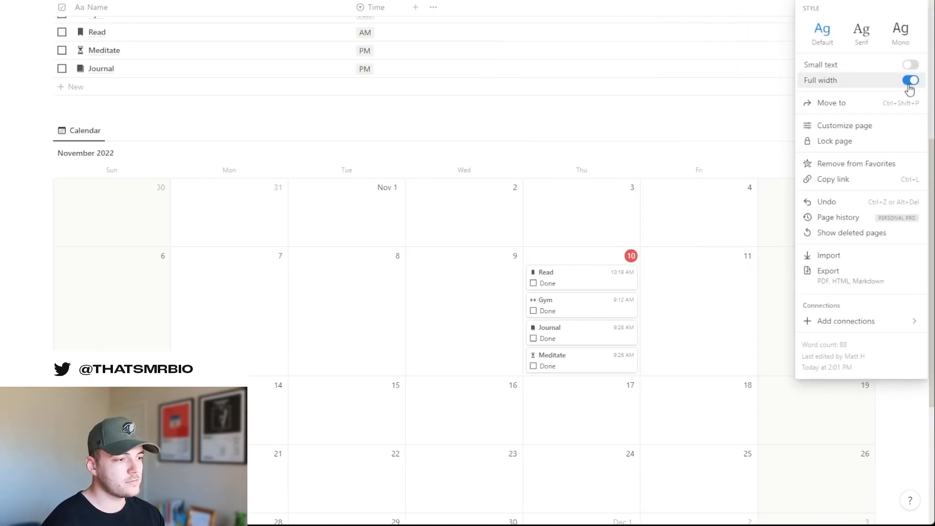
{"action": "left_click", "coordinate": [910, 79]}
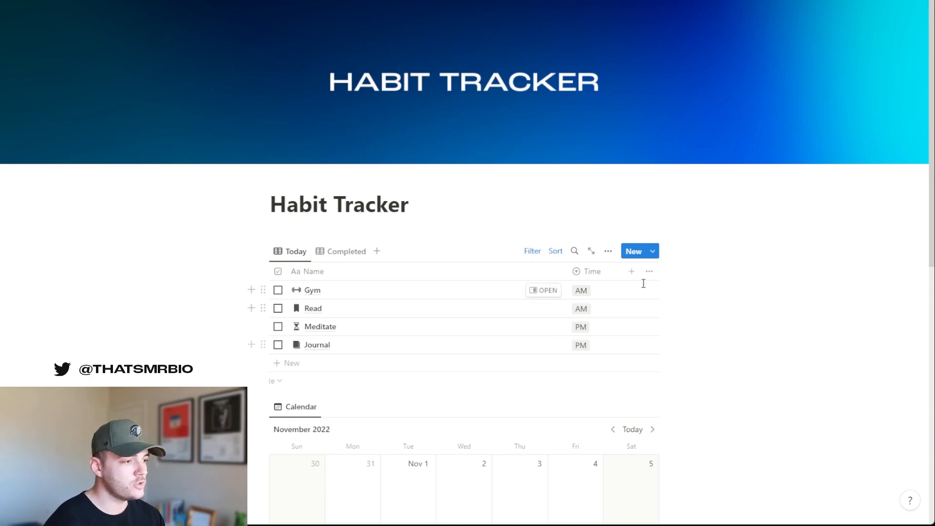
Review the Workout template's Repeat schedule from the New button's template list.
{"action": "left_click", "coordinate": [652, 250]}
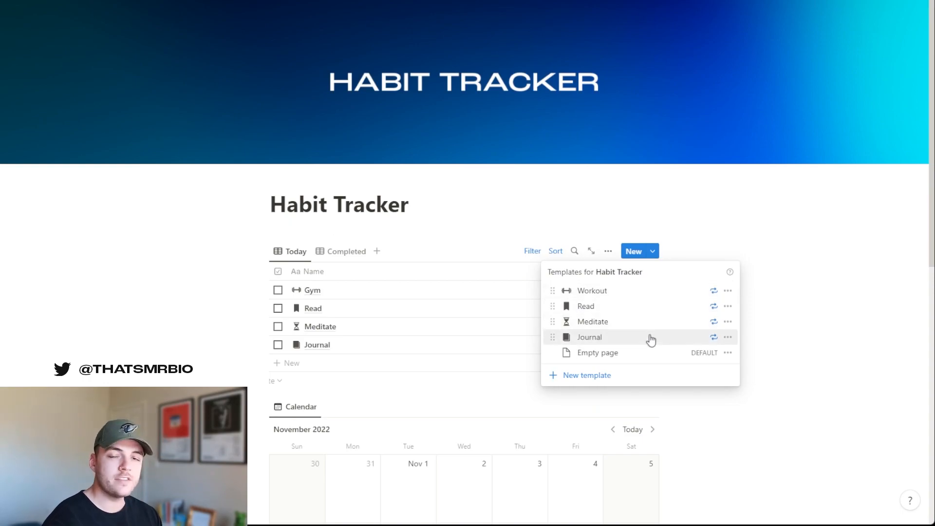
{"action": "mouse_move", "coordinate": [719, 292]}
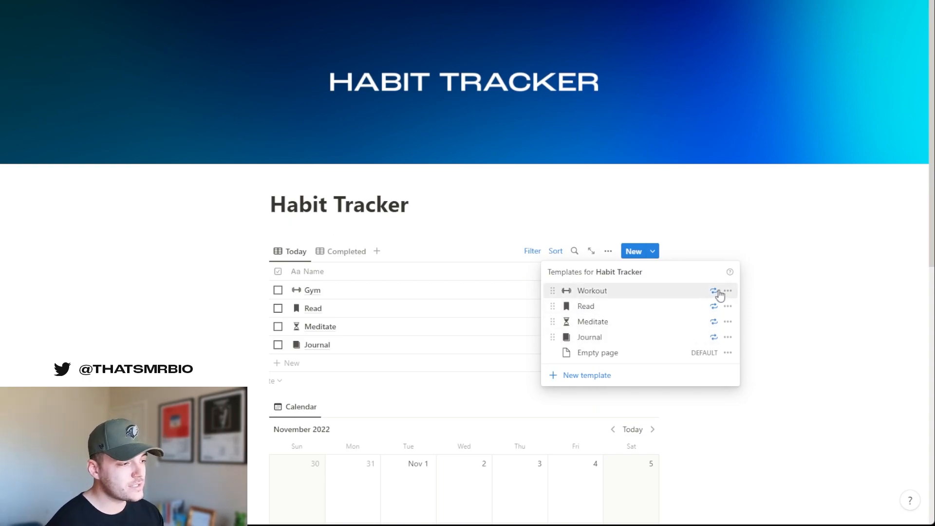
{"action": "mouse_move", "coordinate": [693, 300]}
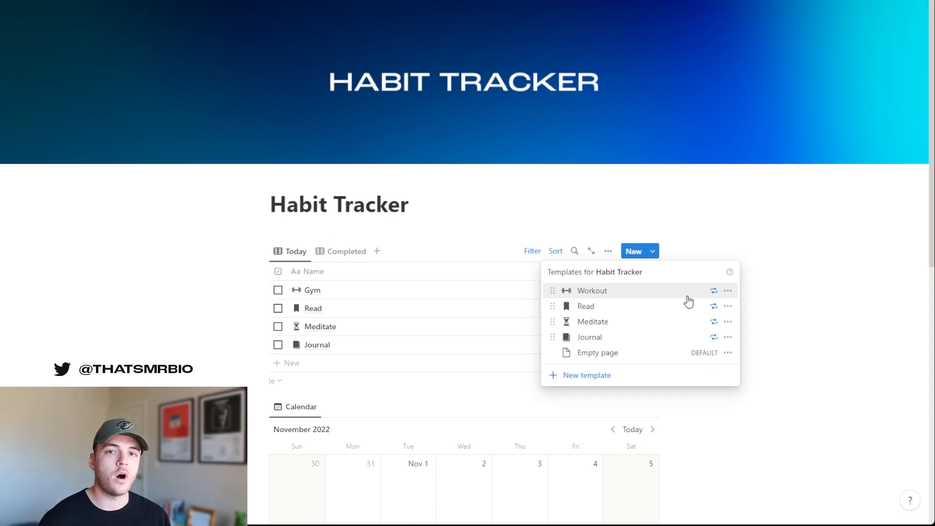
{"action": "left_click", "coordinate": [726, 290]}
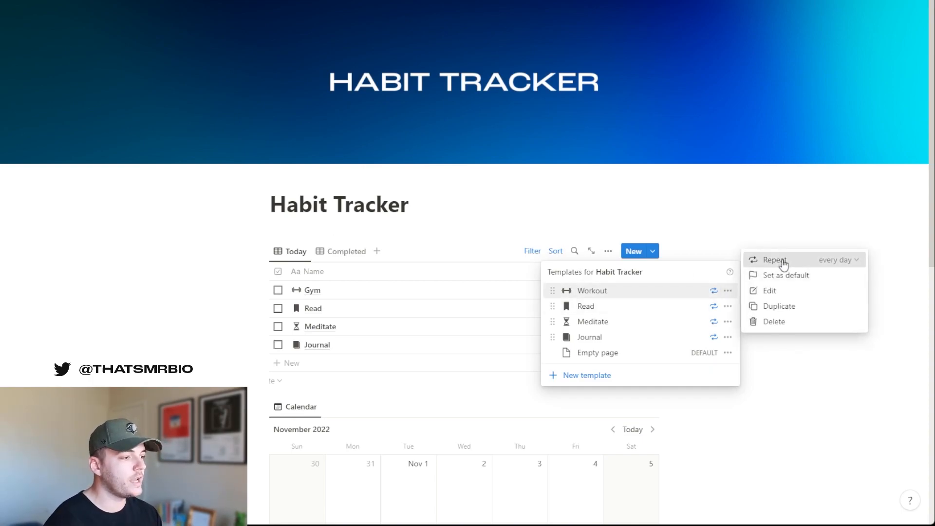
{"action": "left_click", "coordinate": [775, 259]}
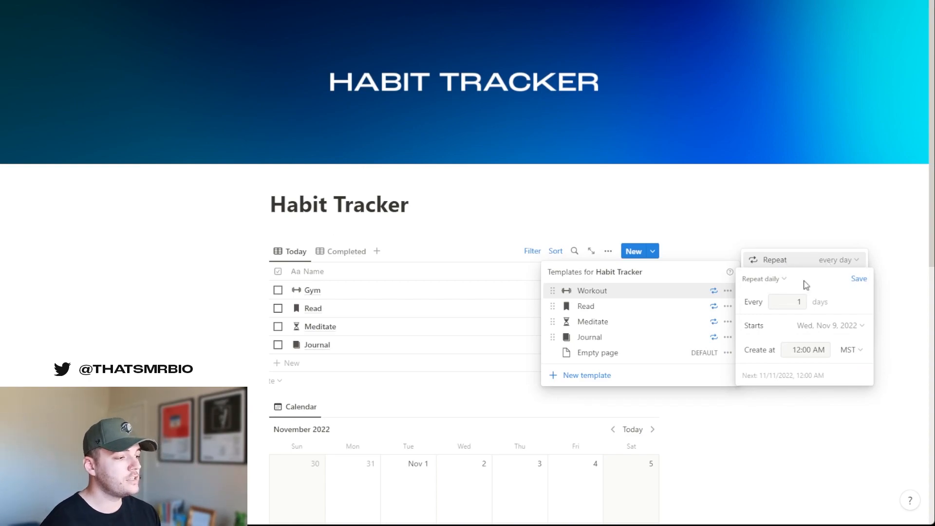
{"action": "left_click", "coordinate": [763, 279]}
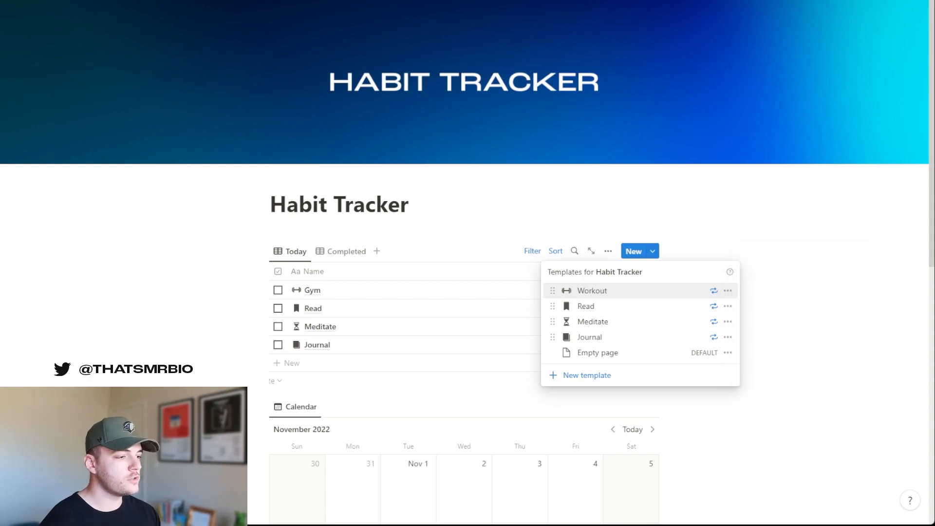
Create a new untitled template in the Habit Tracker database.
{"action": "left_click", "coordinate": [586, 374]}
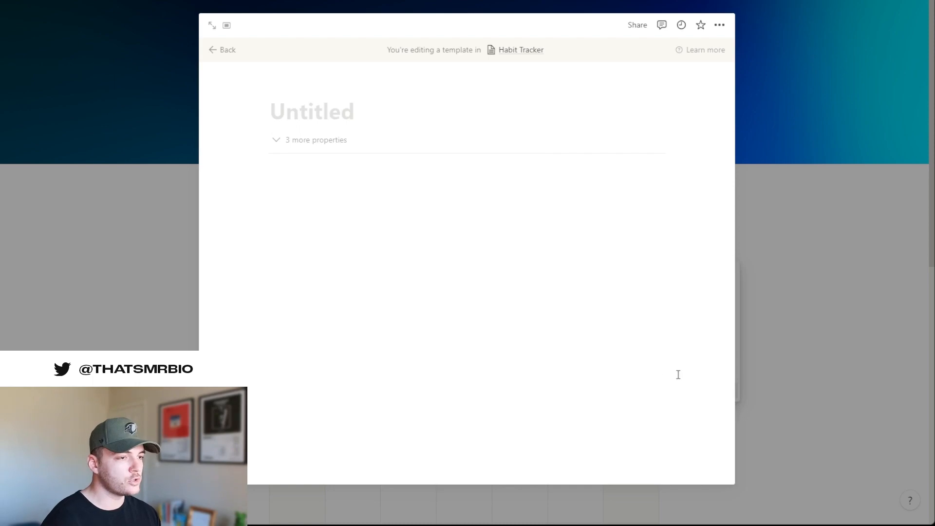
{"action": "mouse_move", "coordinate": [605, 240]}
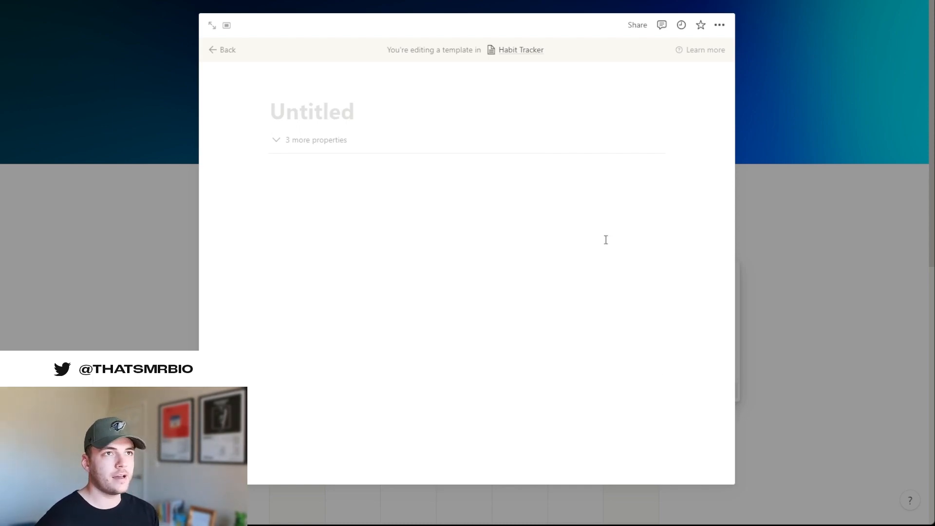
Title the template 'Drink Water' and give it a water-drop icon.
{"action": "type", "text": "Drink"}
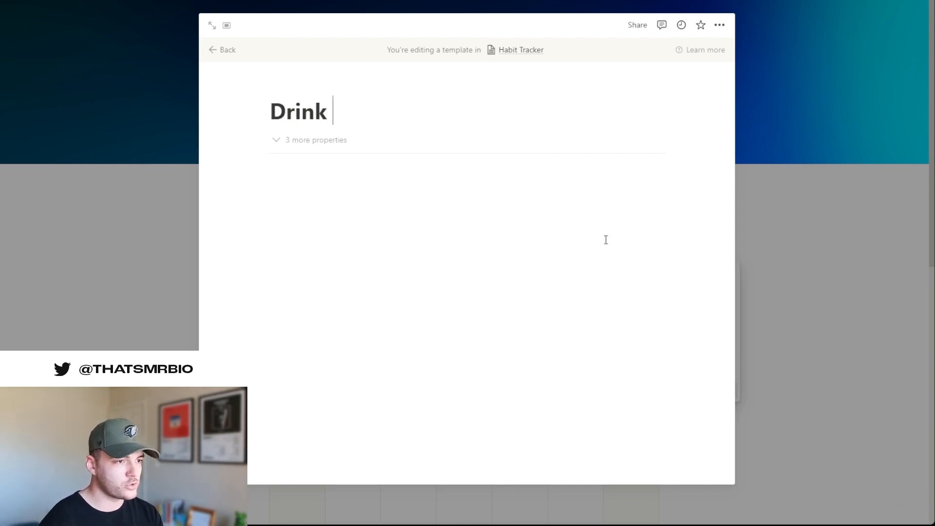
{"action": "type", "text": "Water"}
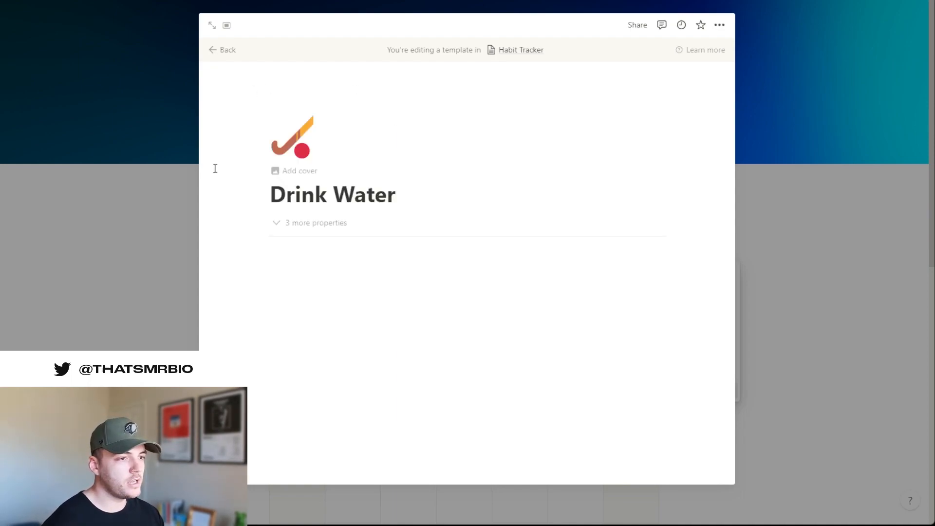
{"action": "left_click", "coordinate": [292, 137]}
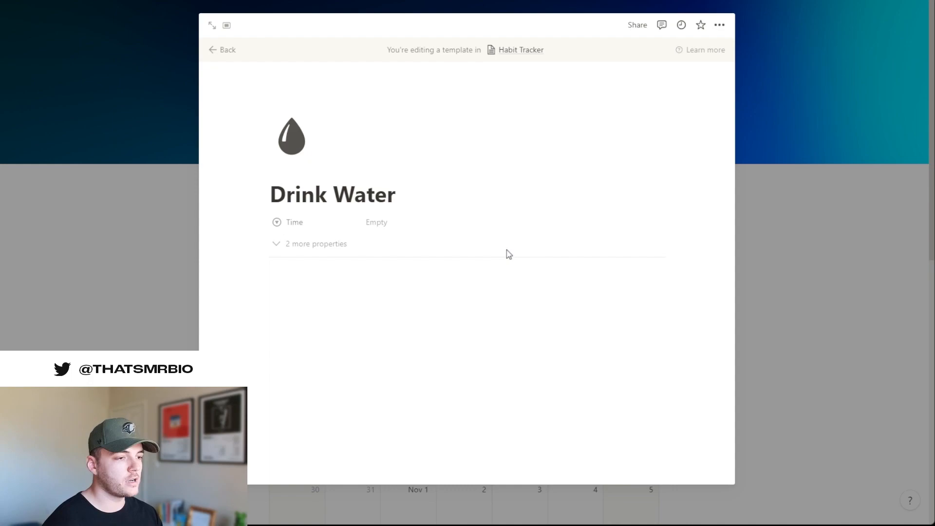
Set the Drink Water template's Time property to PM.
{"action": "left_click", "coordinate": [376, 222]}
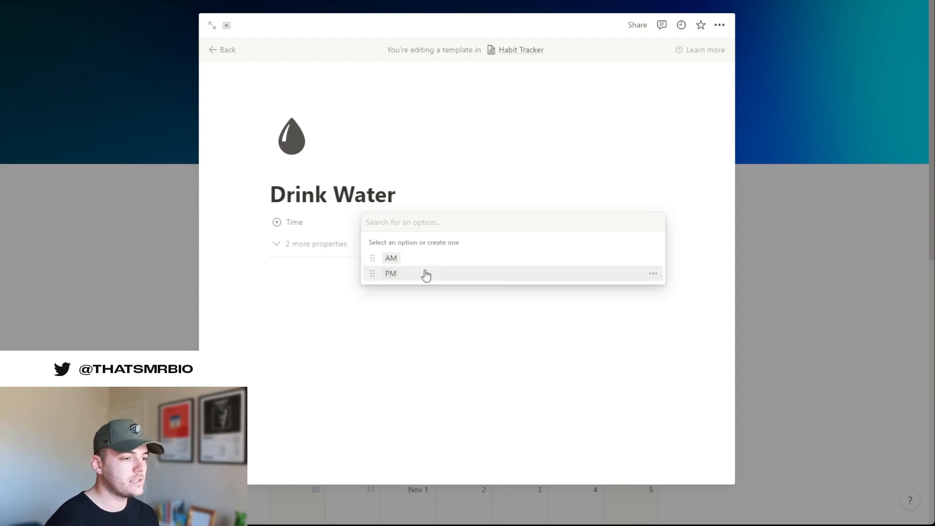
{"action": "left_click", "coordinate": [391, 273]}
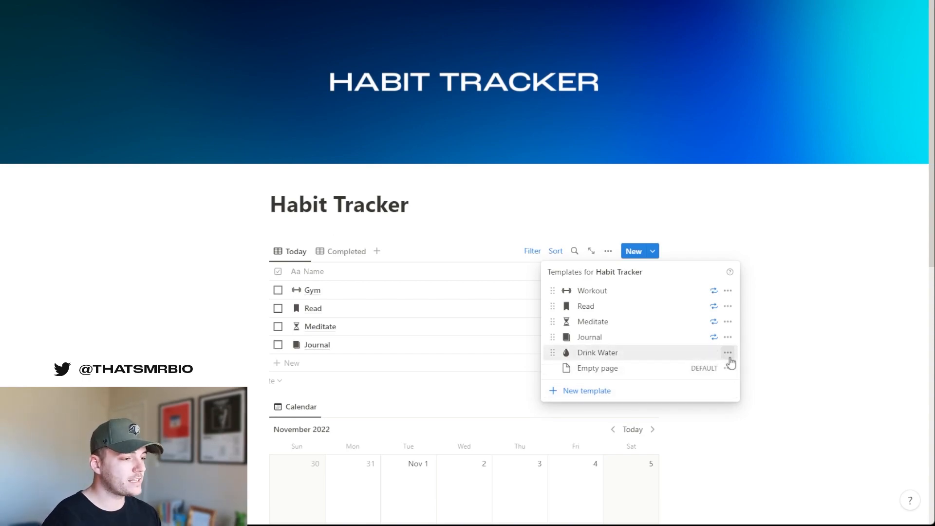
Set the Drink Water template to repeat Every day.
{"action": "left_click", "coordinate": [714, 352]}
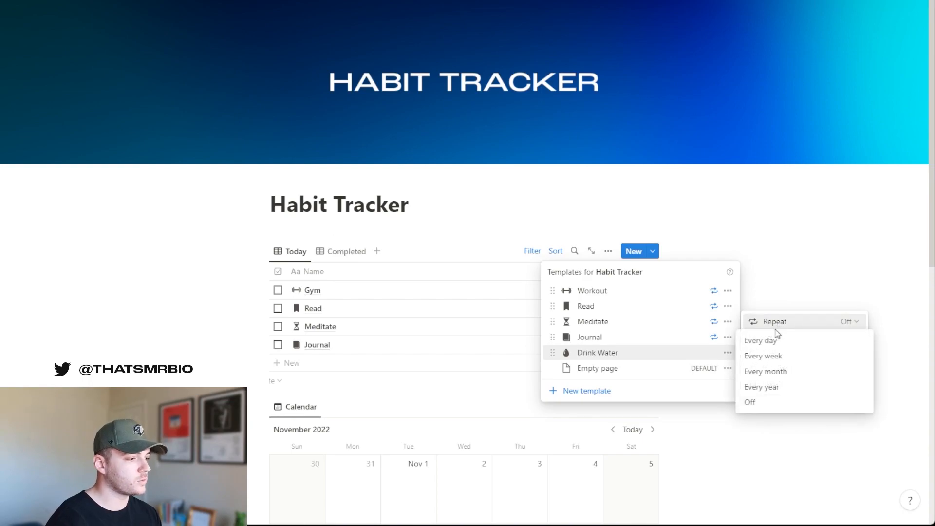
{"action": "left_click", "coordinate": [761, 340]}
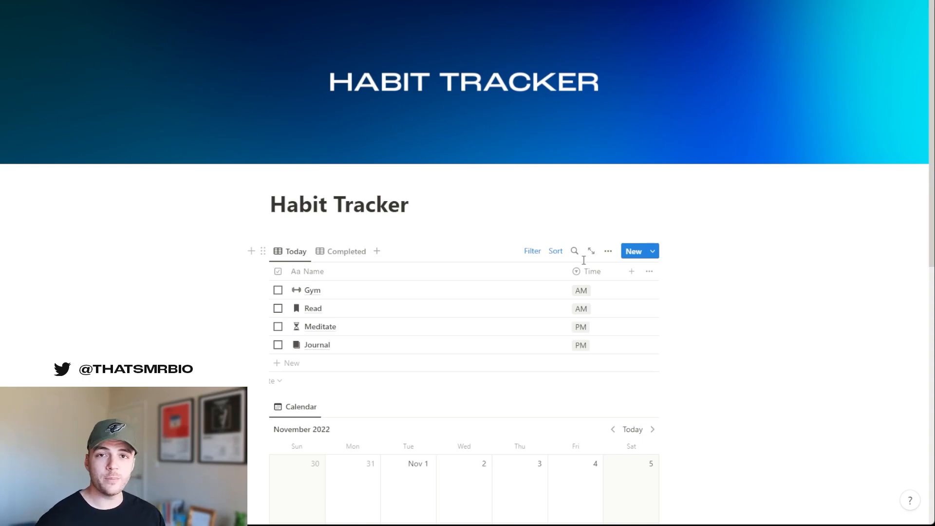
{"action": "mouse_move", "coordinate": [532, 251]}
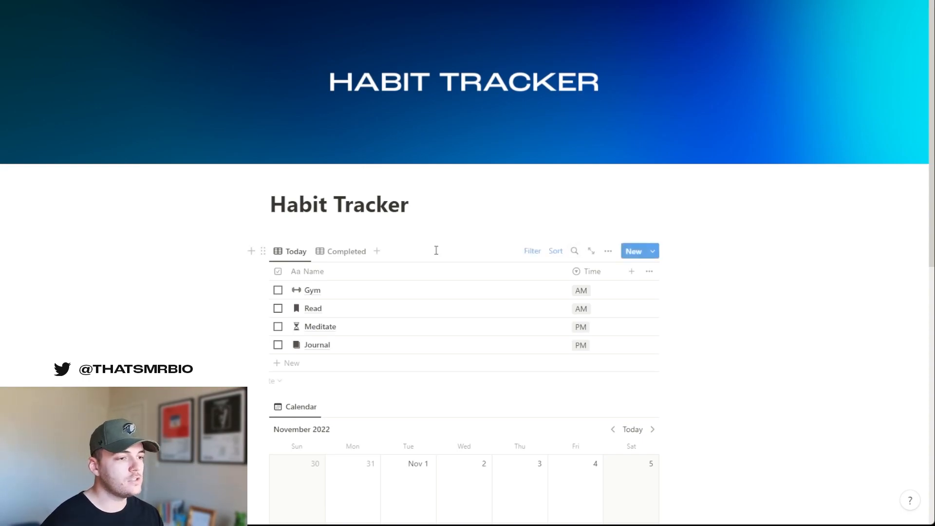
{"action": "left_click", "coordinate": [346, 252]}
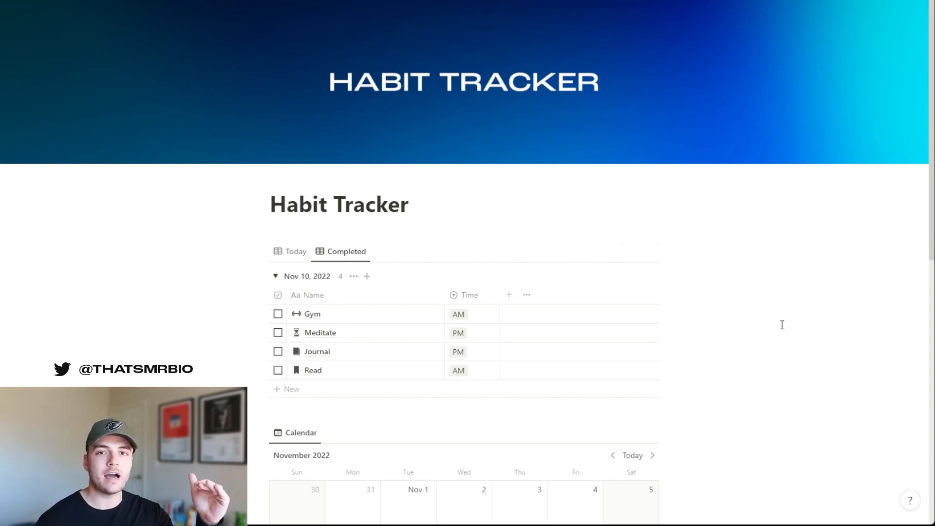
{"action": "left_click", "coordinate": [294, 252]}
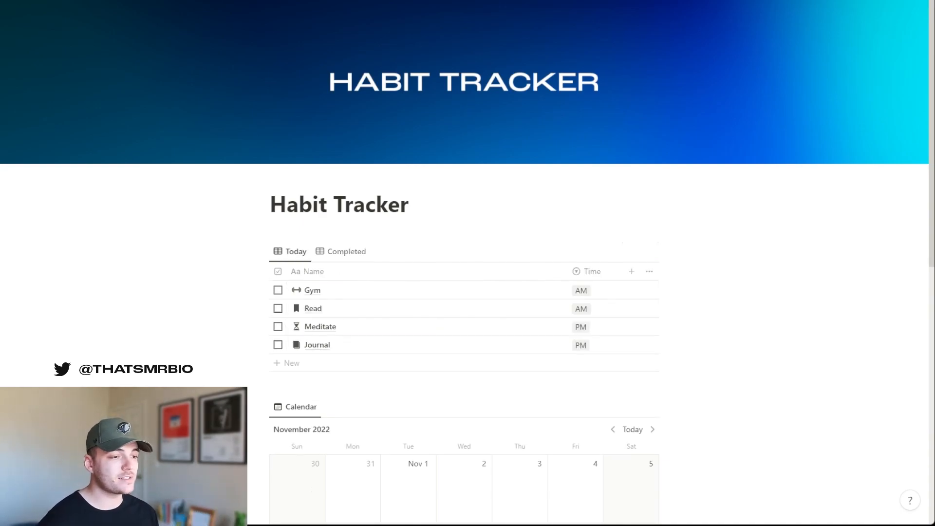